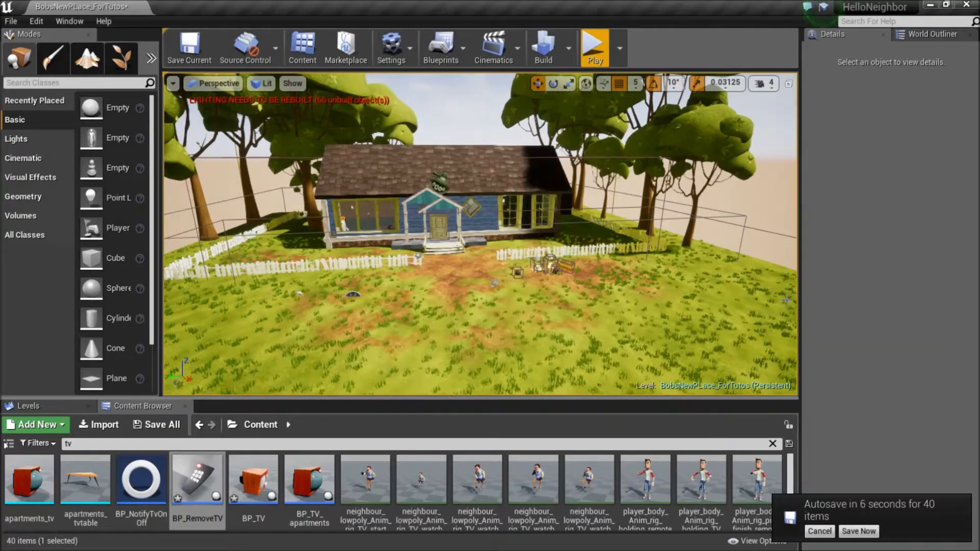
Save the level as a copy named BobsNewPLace_ForTutosv01 in /Game/Maps.
left_click(820, 531)
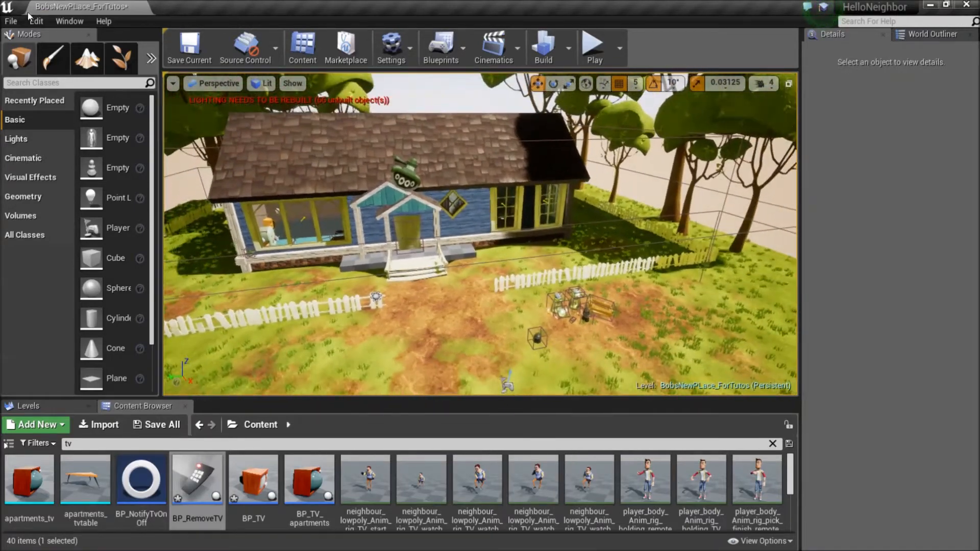
left_click(10, 21)
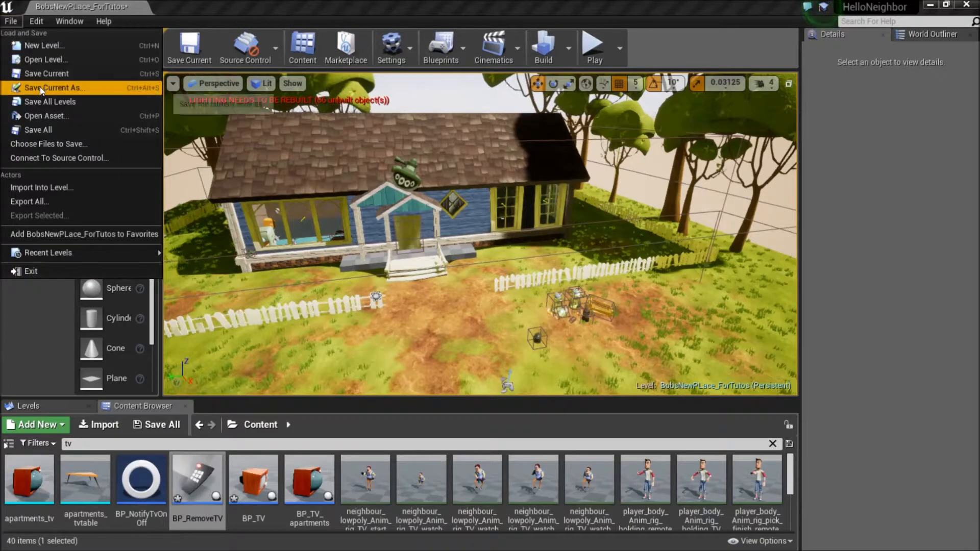
left_click(56, 88)
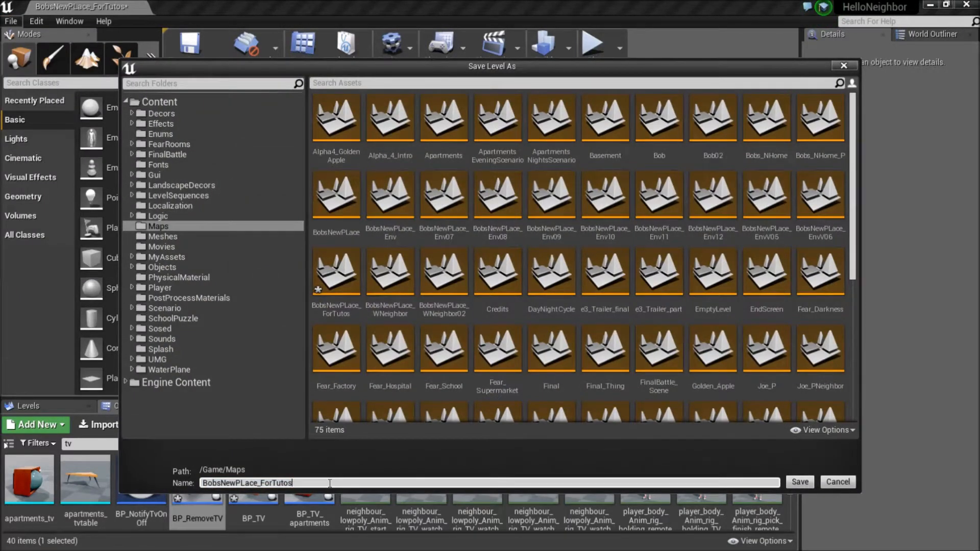
type("v01")
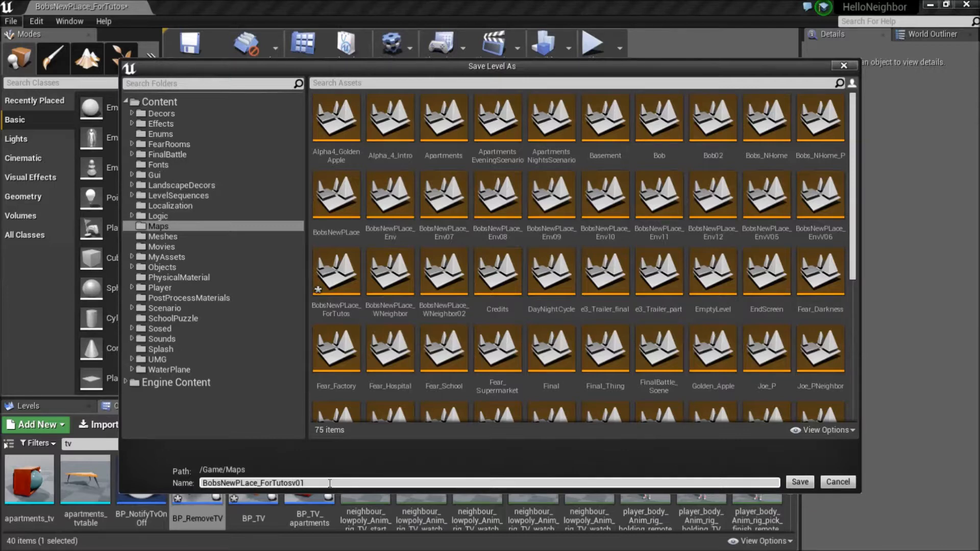
mouse_move(561, 433)
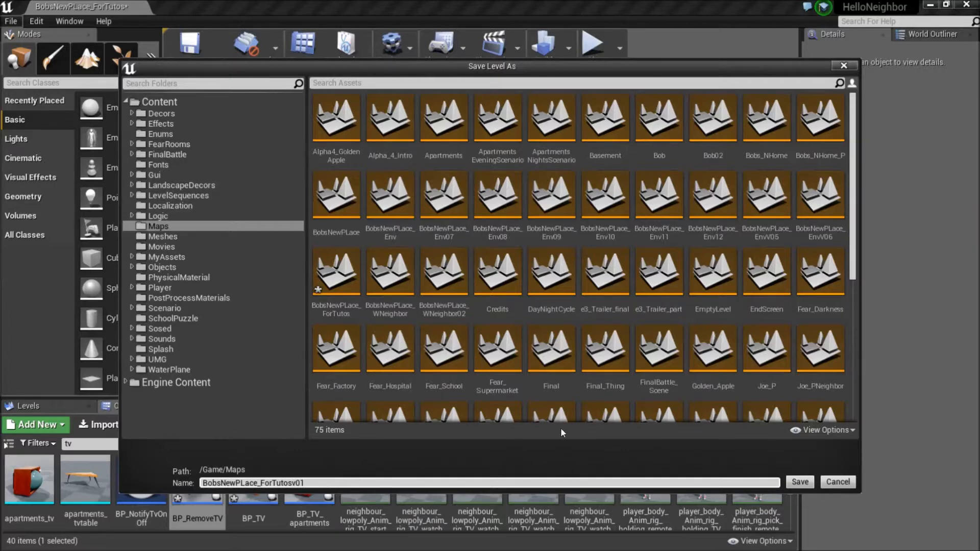
left_click(799, 482)
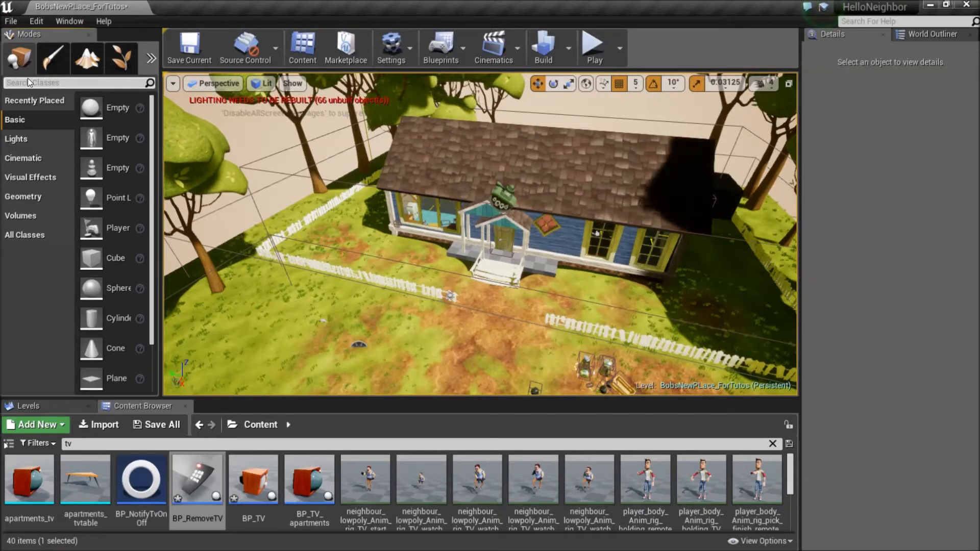
Search Place for 'nav' and scale a Nav Mesh Bounds Volume over the house and yard.
type("nav")
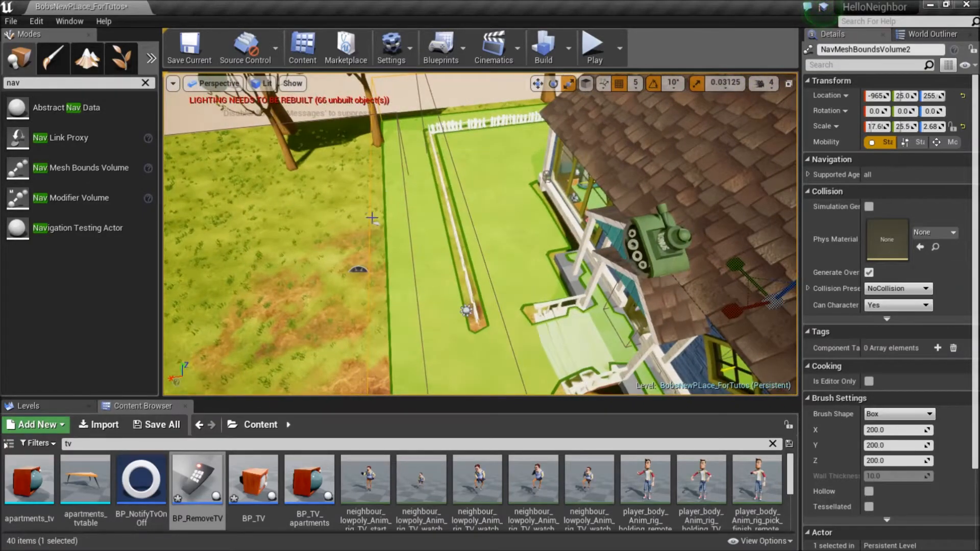
Clear the content filter, open the Logic folder, and open the NeighborHouse blueprint.
left_click_drag(372, 218, 378, 259)
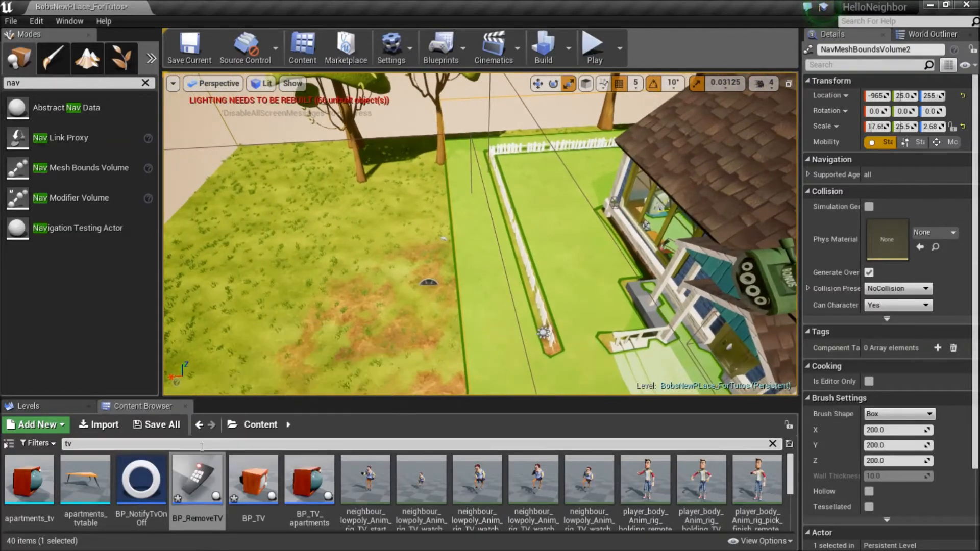
left_click(772, 444)
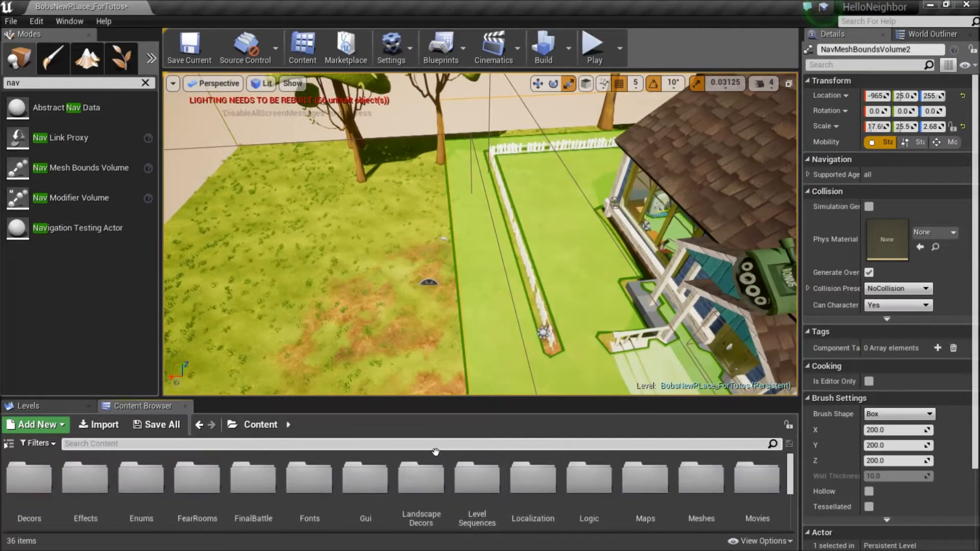
mouse_move(582, 474)
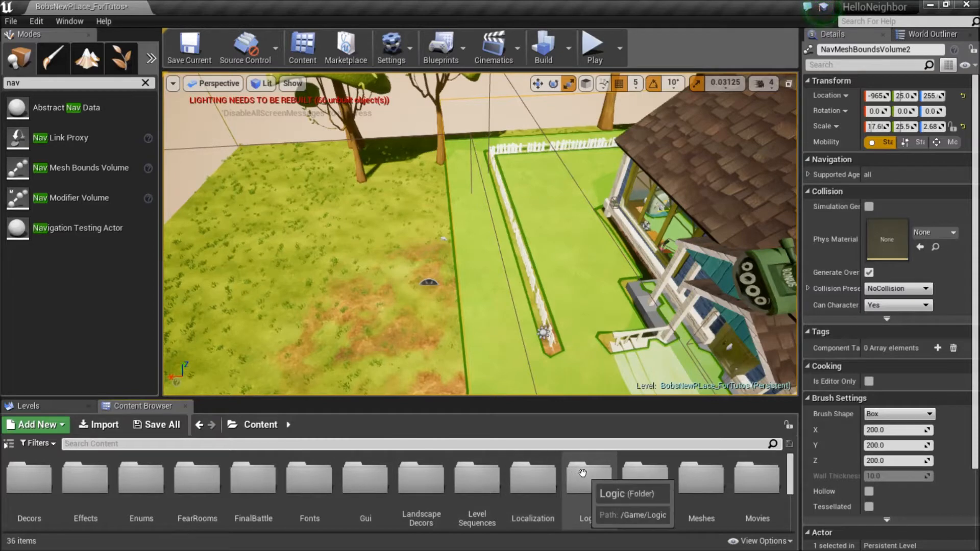
double_click(582, 483)
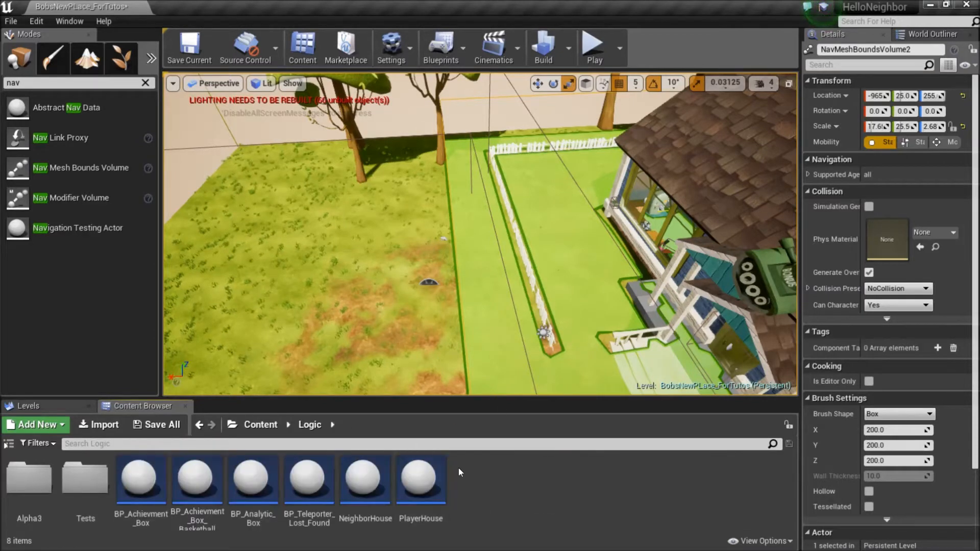
mouse_move(361, 479)
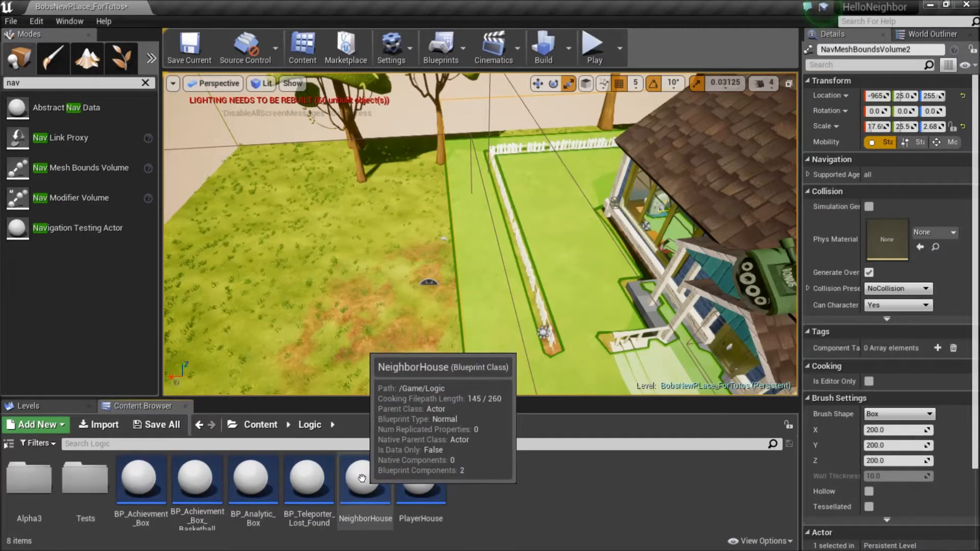
left_click(362, 484)
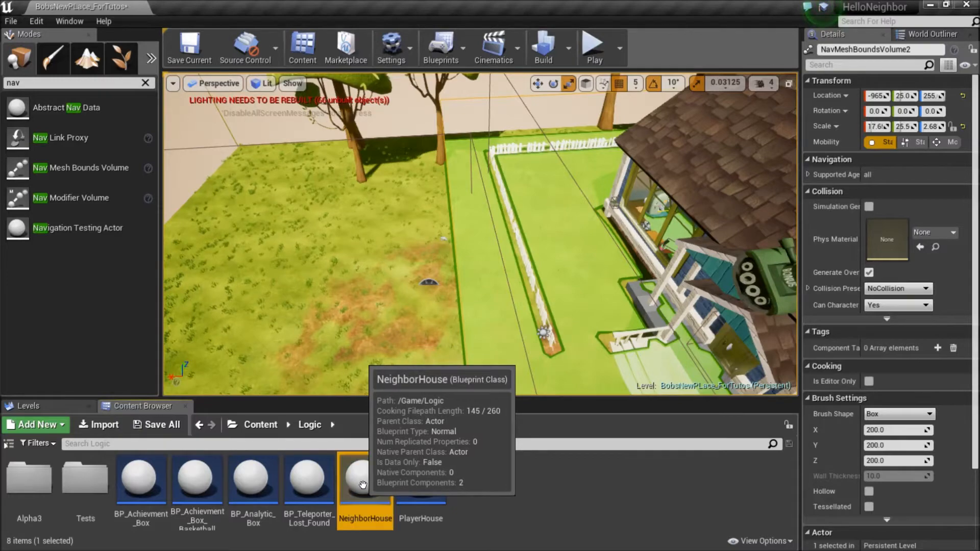
double_click(364, 479)
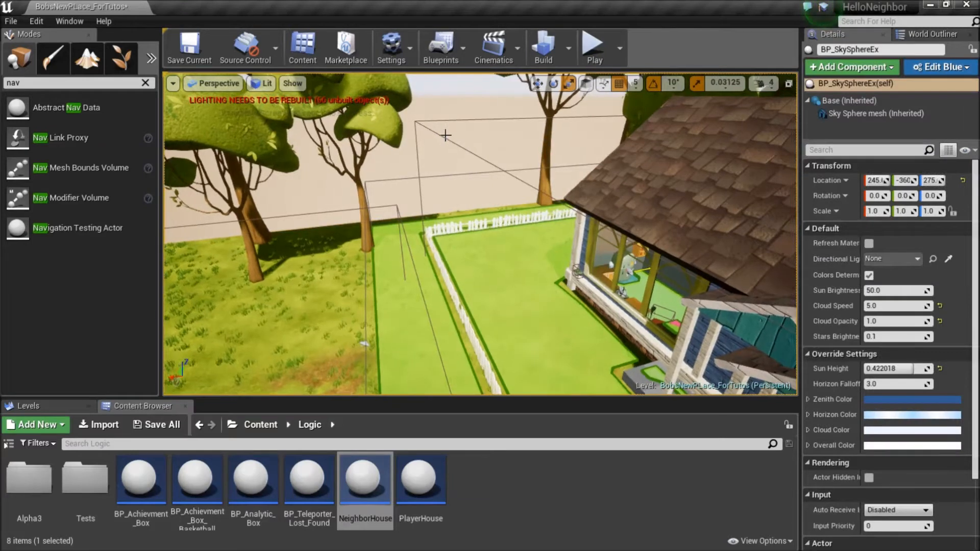
Filter the World Outliner by 'hou' to list the PlayerHouse and NeighborHouse actors.
left_click(876, 113)
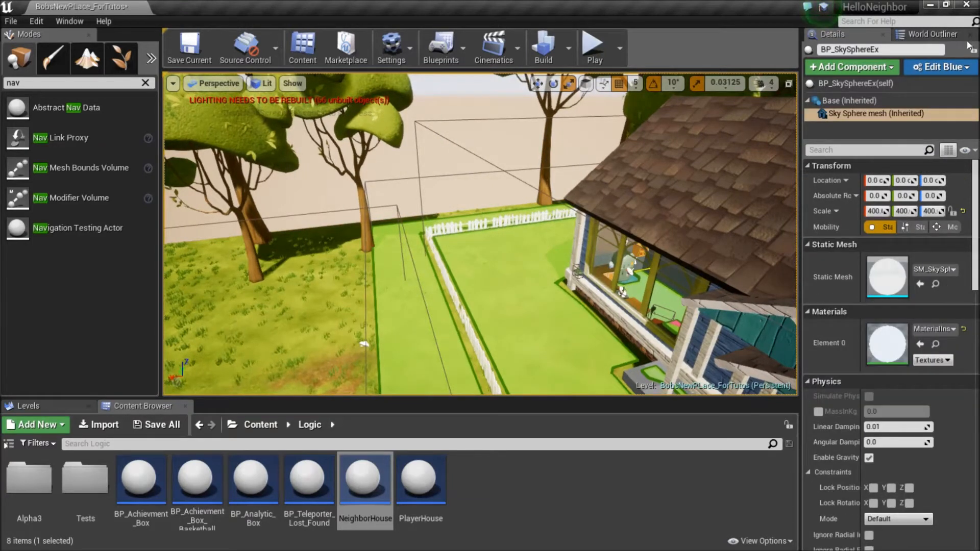
mouse_move(907, 36)
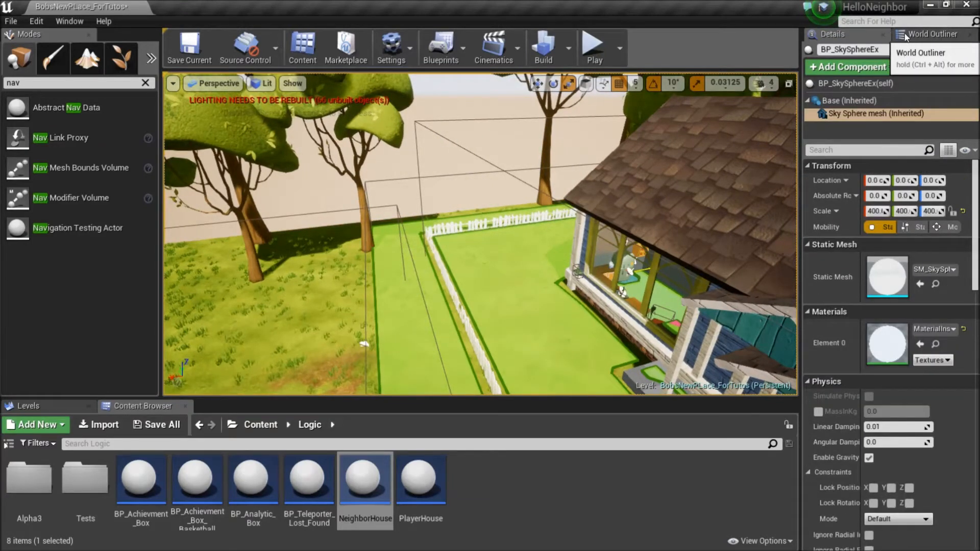
left_click(933, 35)
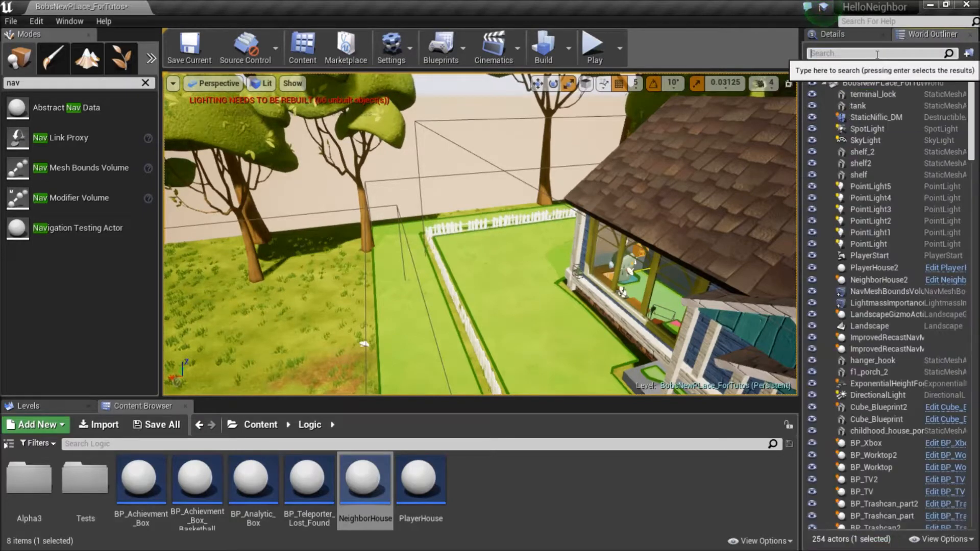
type("hou")
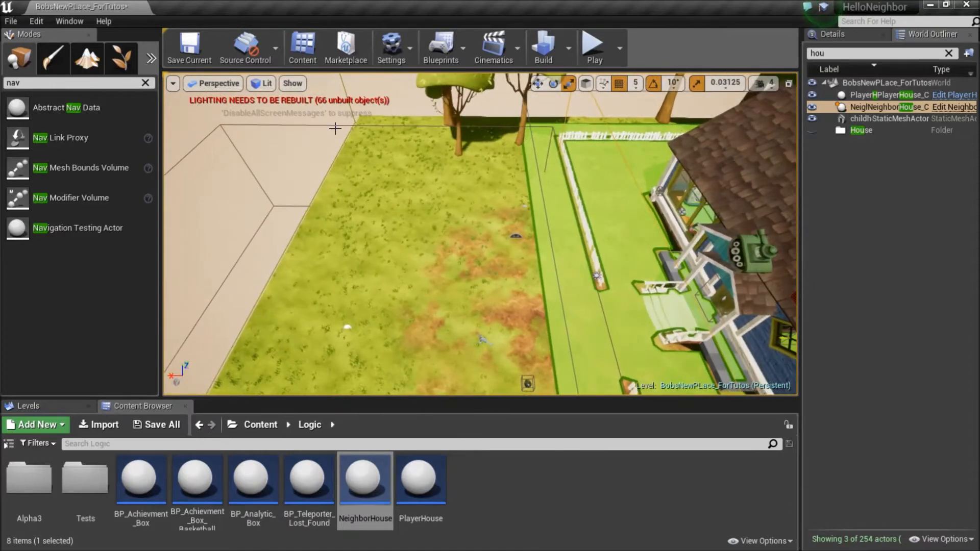
Select PlayerHouse and NeighborHouse in the Outliner, placing PlayerHouse on the lawn.
left_click(882, 95)
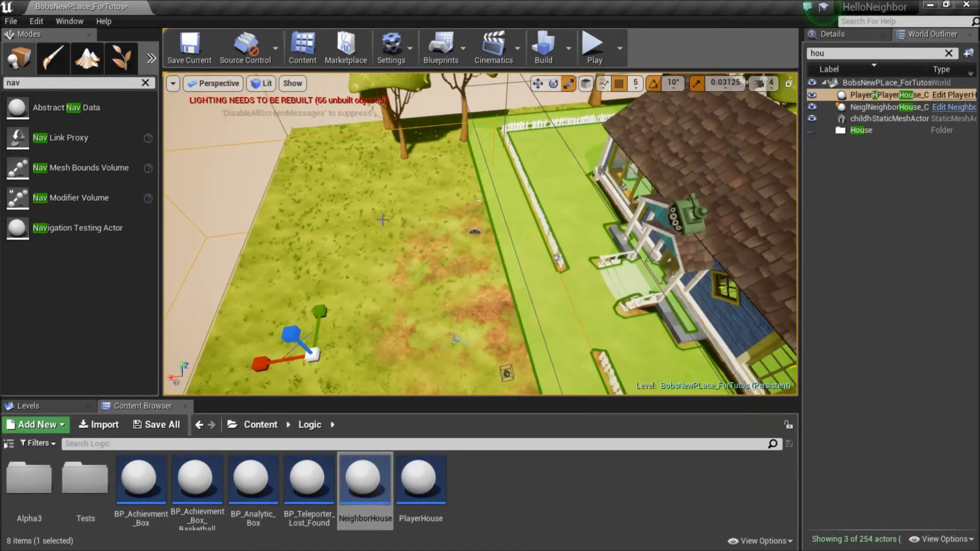
mouse_move(435, 492)
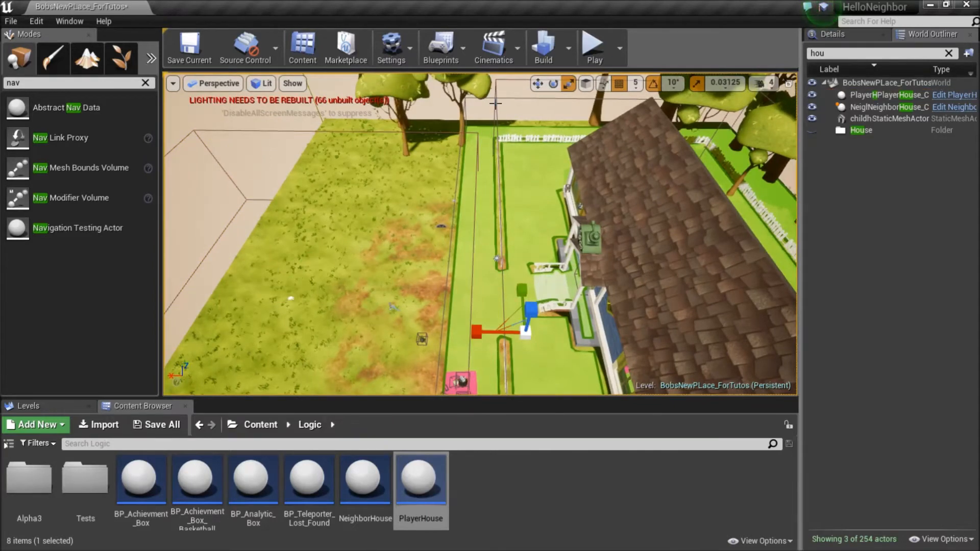
left_click(883, 107)
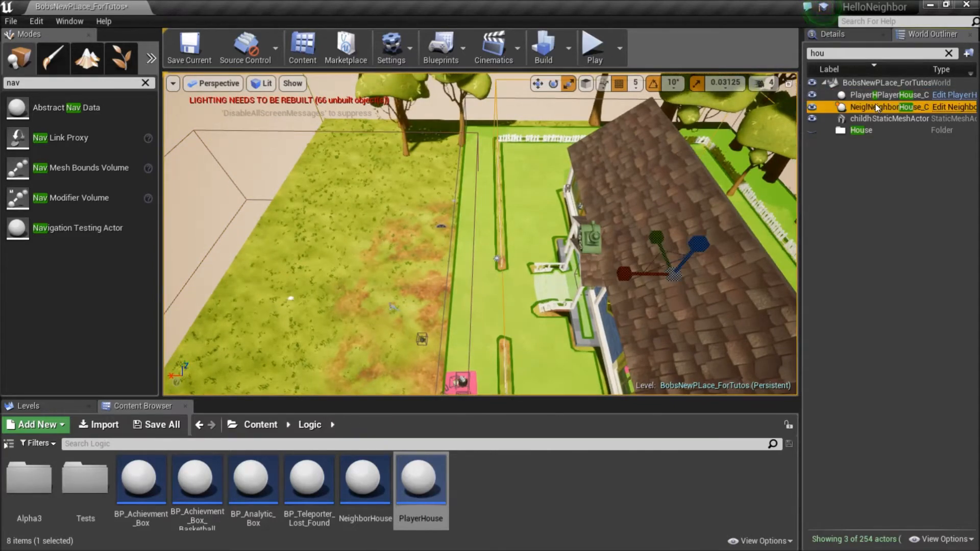
left_click(890, 95)
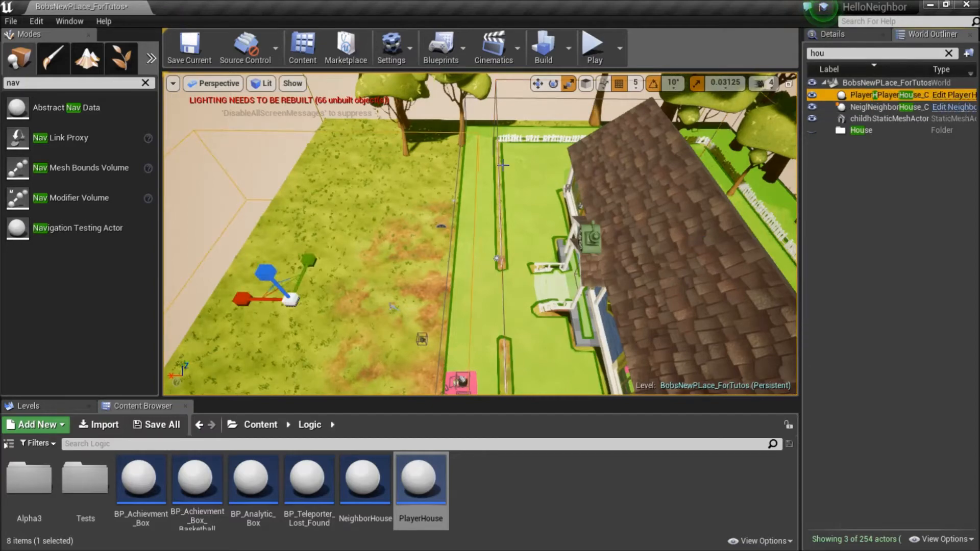
mouse_move(485, 293)
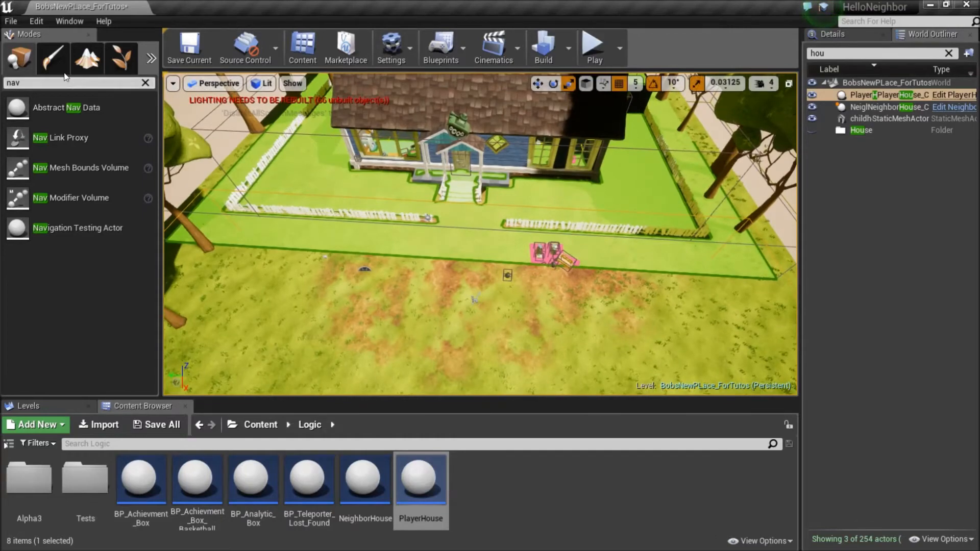
Select BP_Camera_Room_New3 and BP_CameraRoomSwitcher3 to view their Details.
left_click(144, 83)
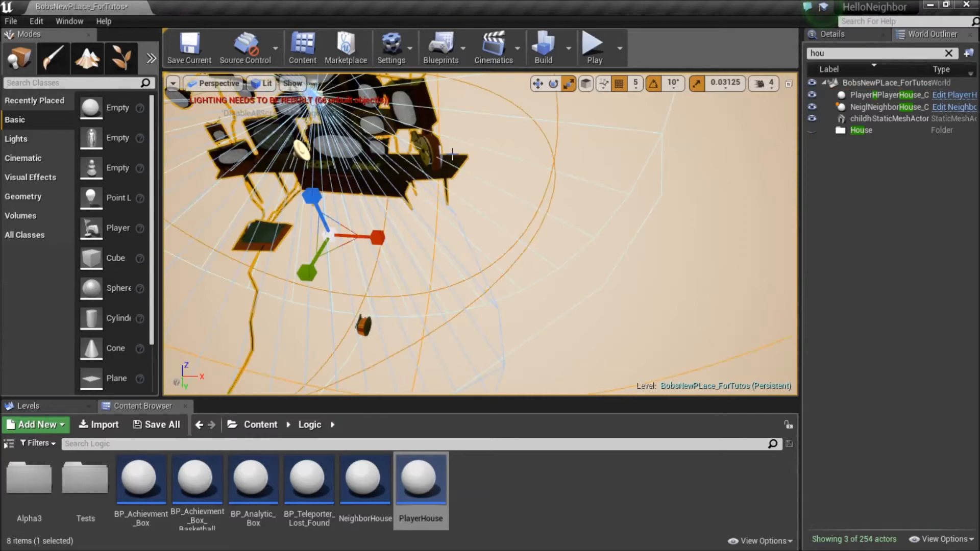
left_click(880, 53)
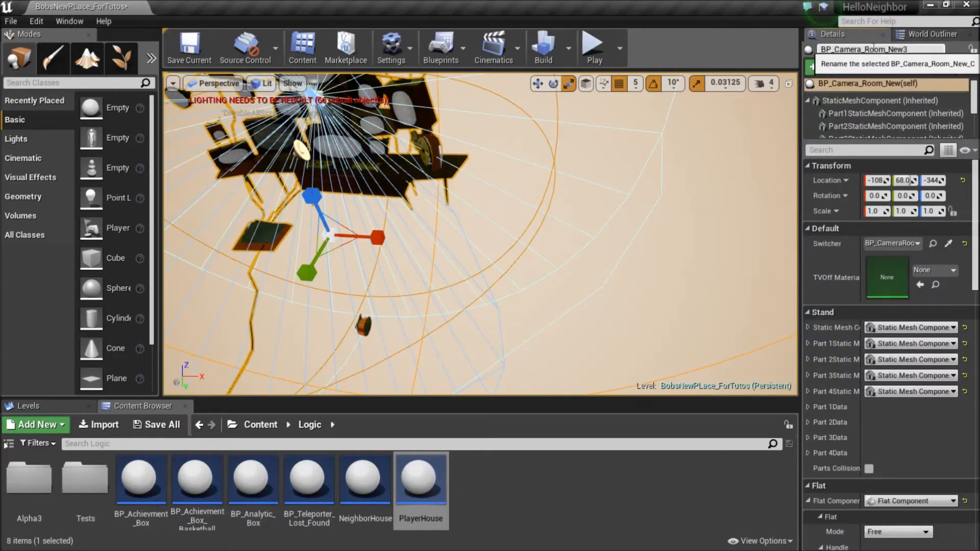
left_click(921, 49)
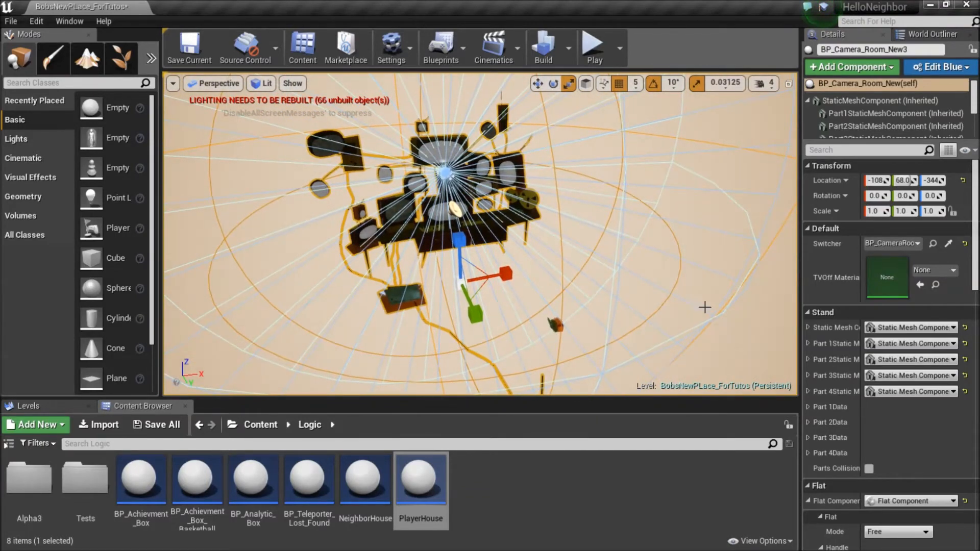
mouse_move(909, 246)
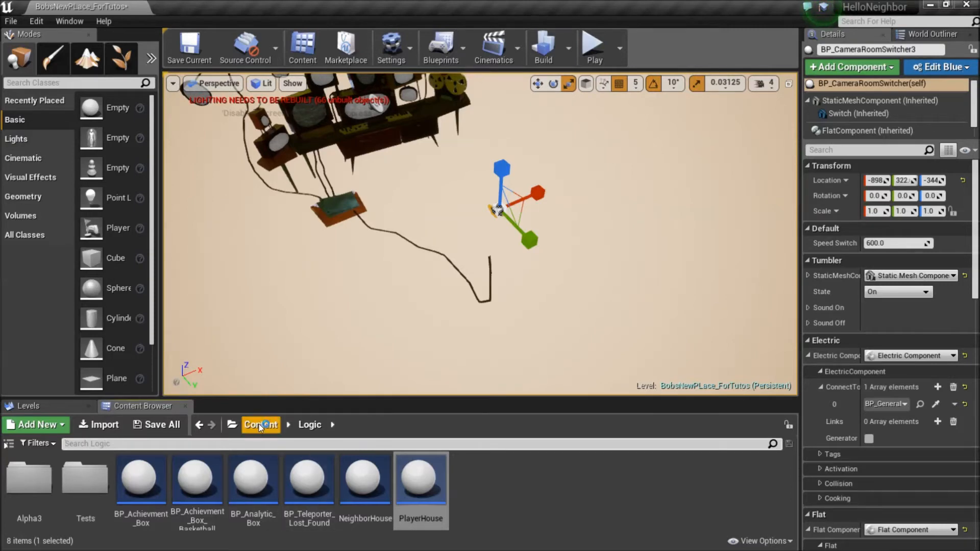
Filter content for 'camera', select BP_Camera_Room_New, and open the switcher's ConnectTo picker.
left_click(260, 424)
type("c")
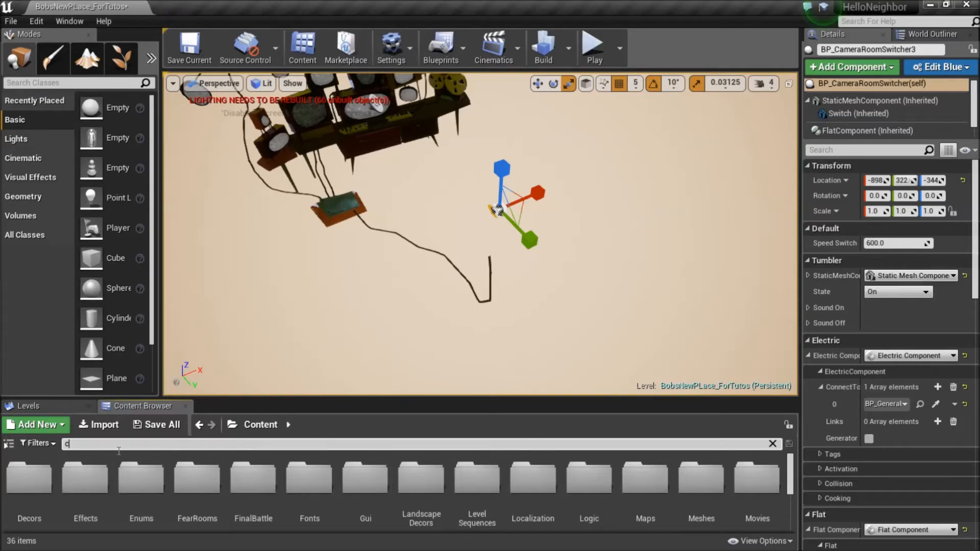
type("amera")
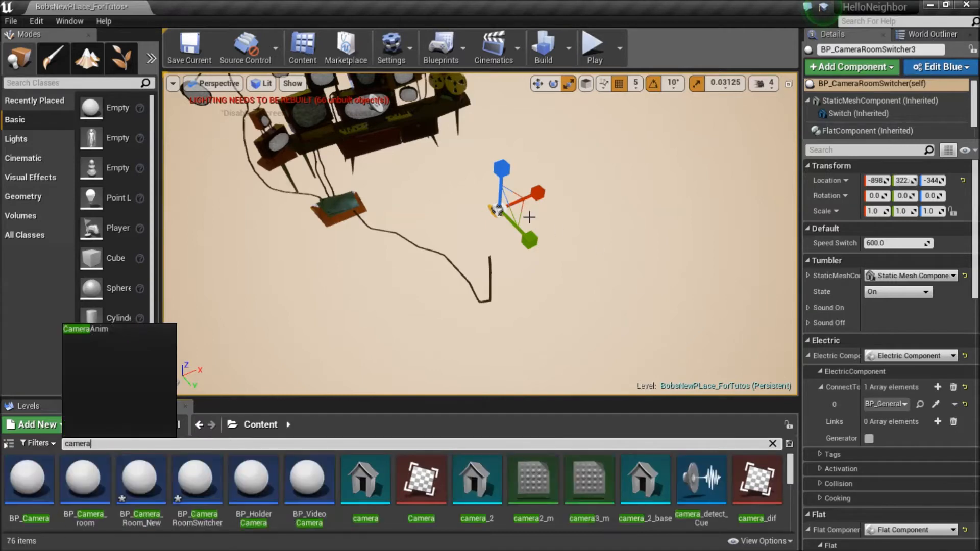
mouse_move(183, 492)
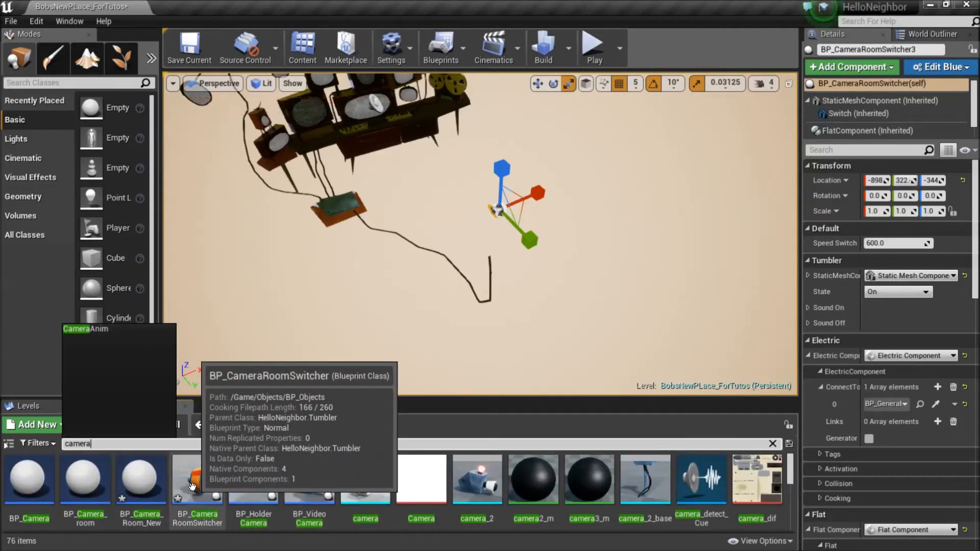
mouse_move(133, 484)
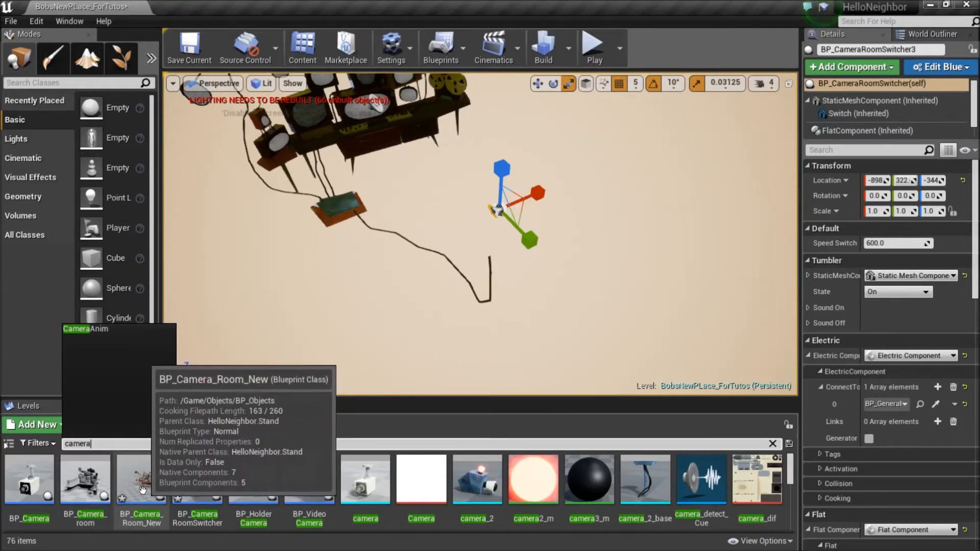
mouse_move(194, 486)
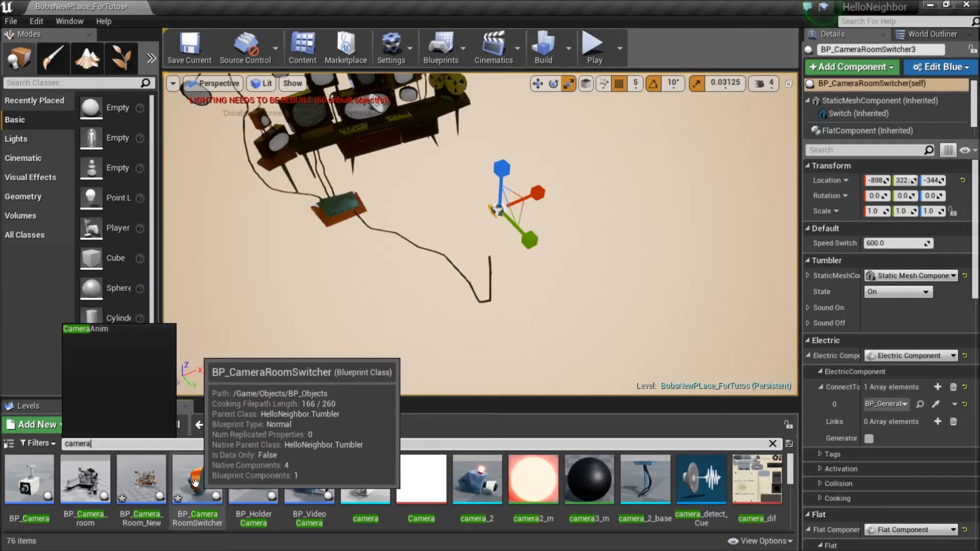
left_click(142, 479)
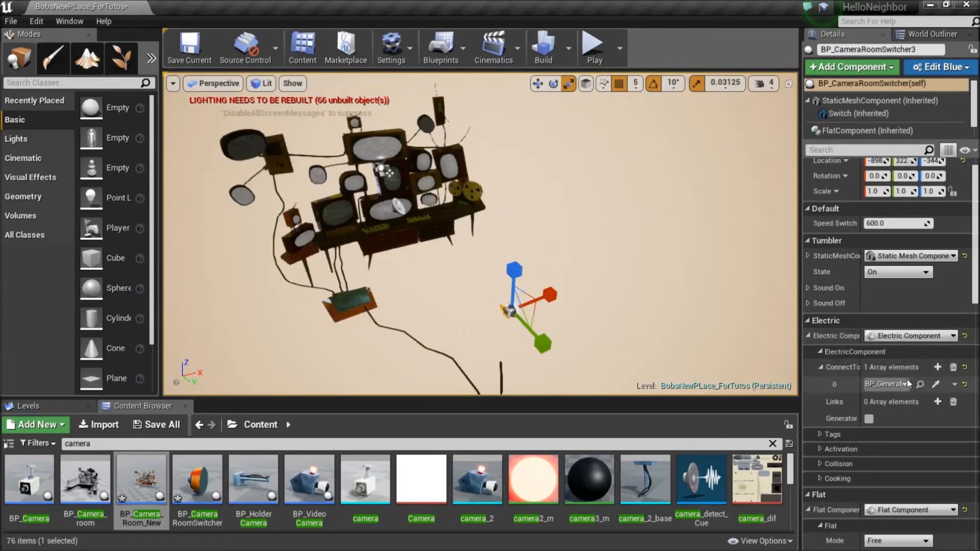
left_click(906, 384)
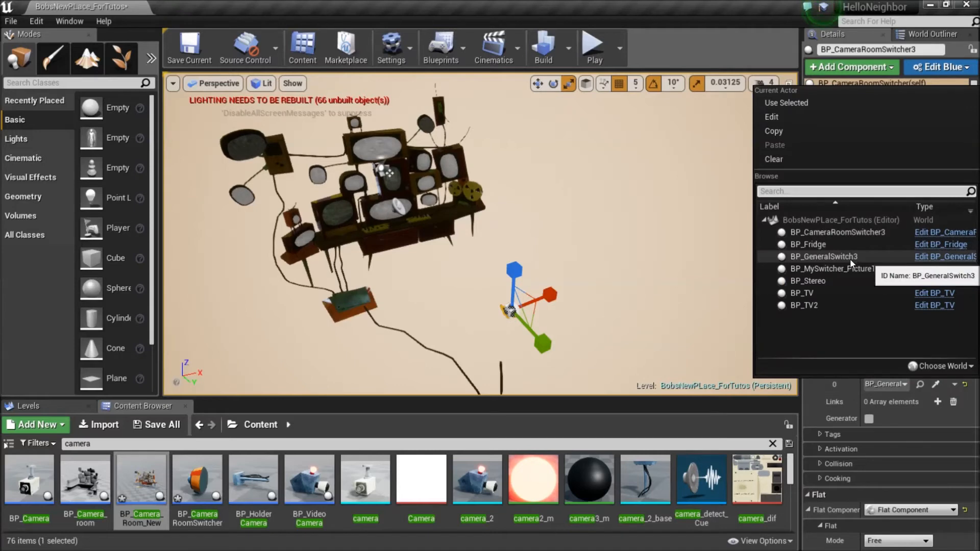